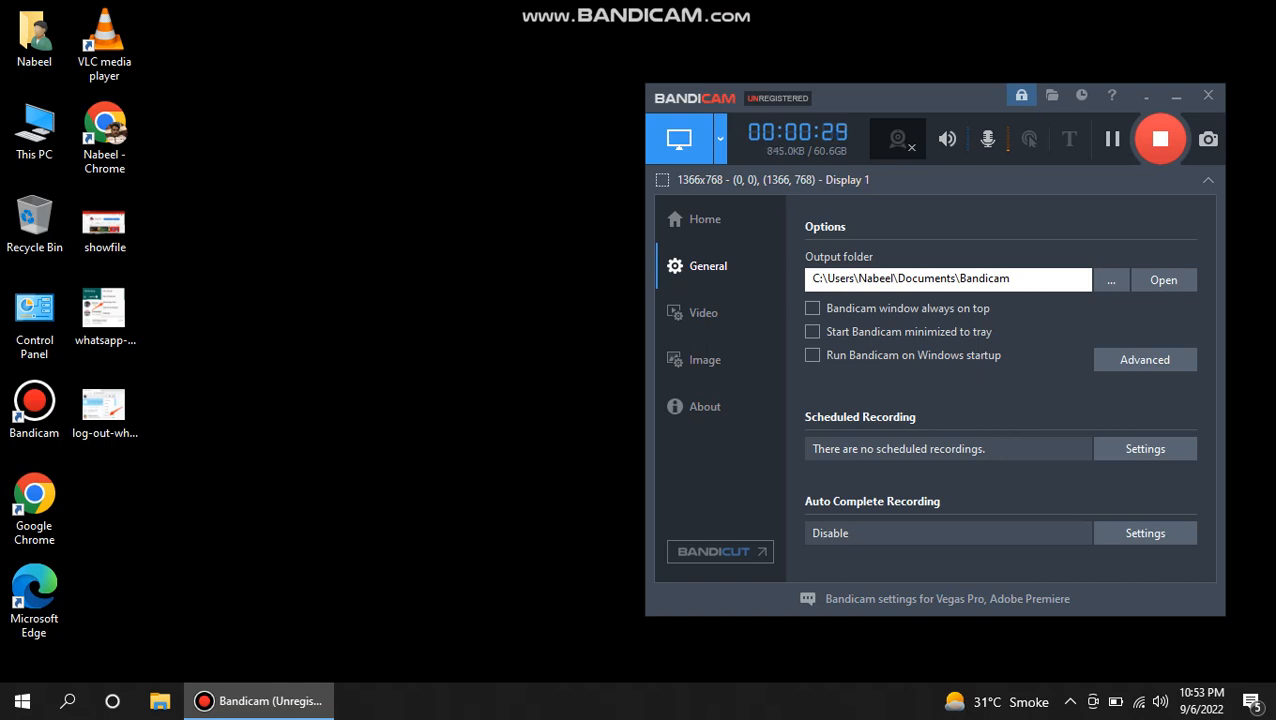
- Launch Google Chrome from its desktop shortcut
{"action": "left_click", "coordinate": [34, 508]}
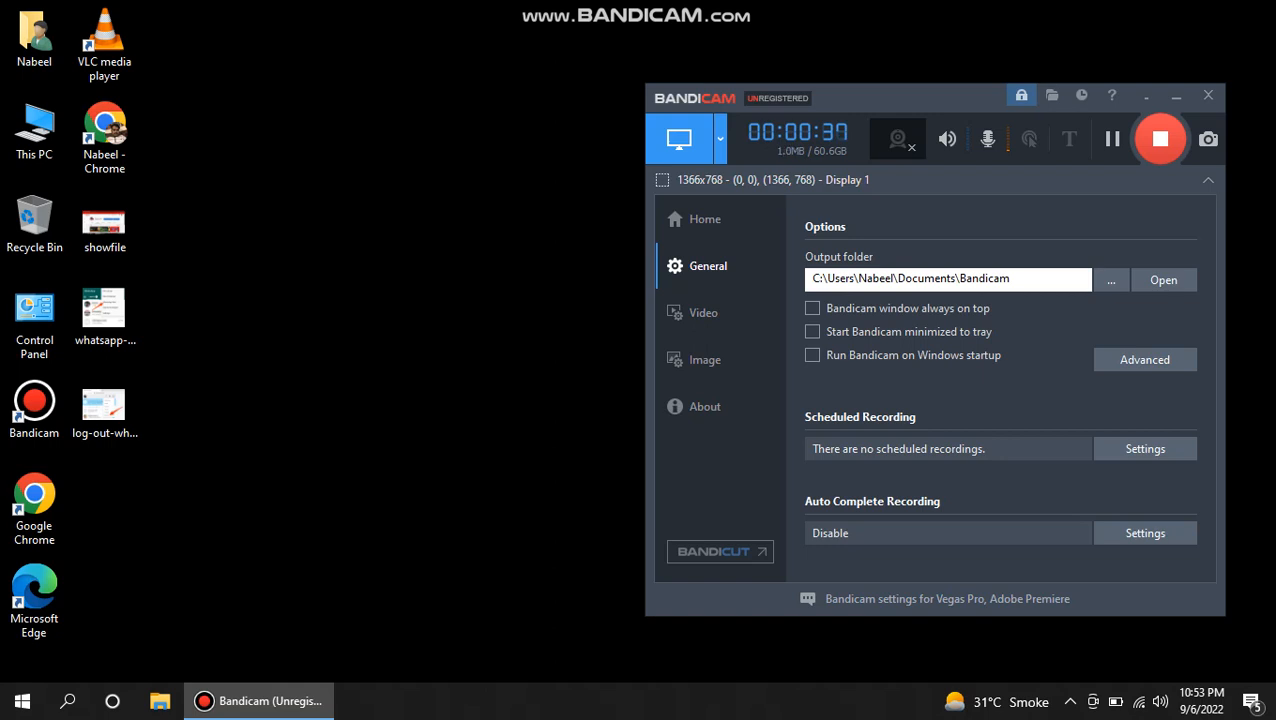
{"action": "left_click", "coordinate": [34, 507]}
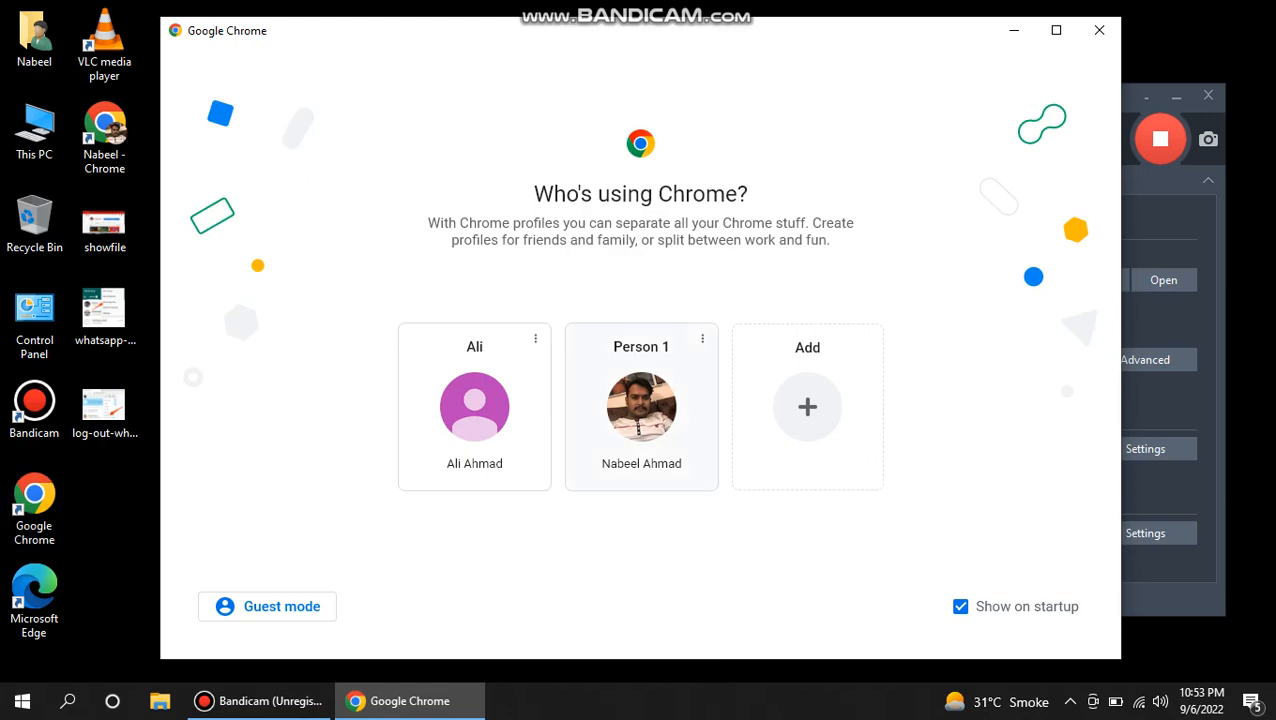
- Choose the Person 1 profile to open Chrome on the Google homepage
{"action": "left_click", "coordinate": [641, 407]}
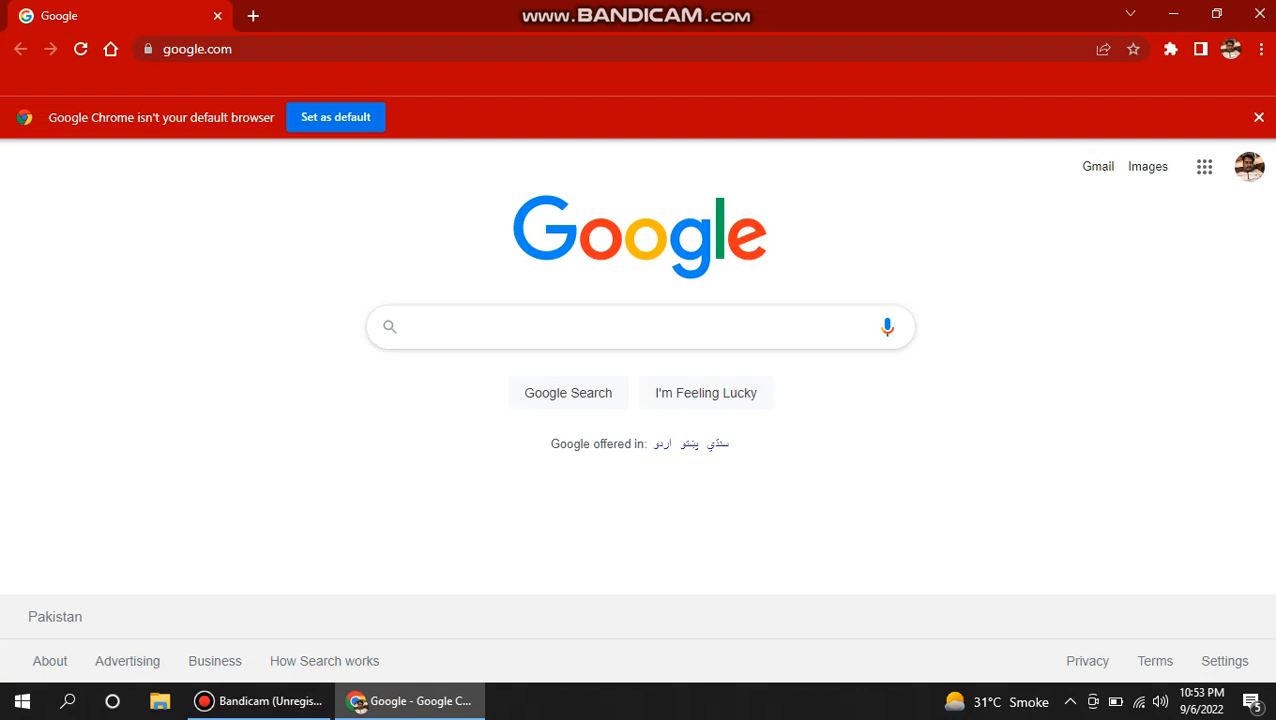
- Search Google for 'whatsapp web' and open the WhatsApp Web result
{"action": "type", "text": "whatsapp web"}
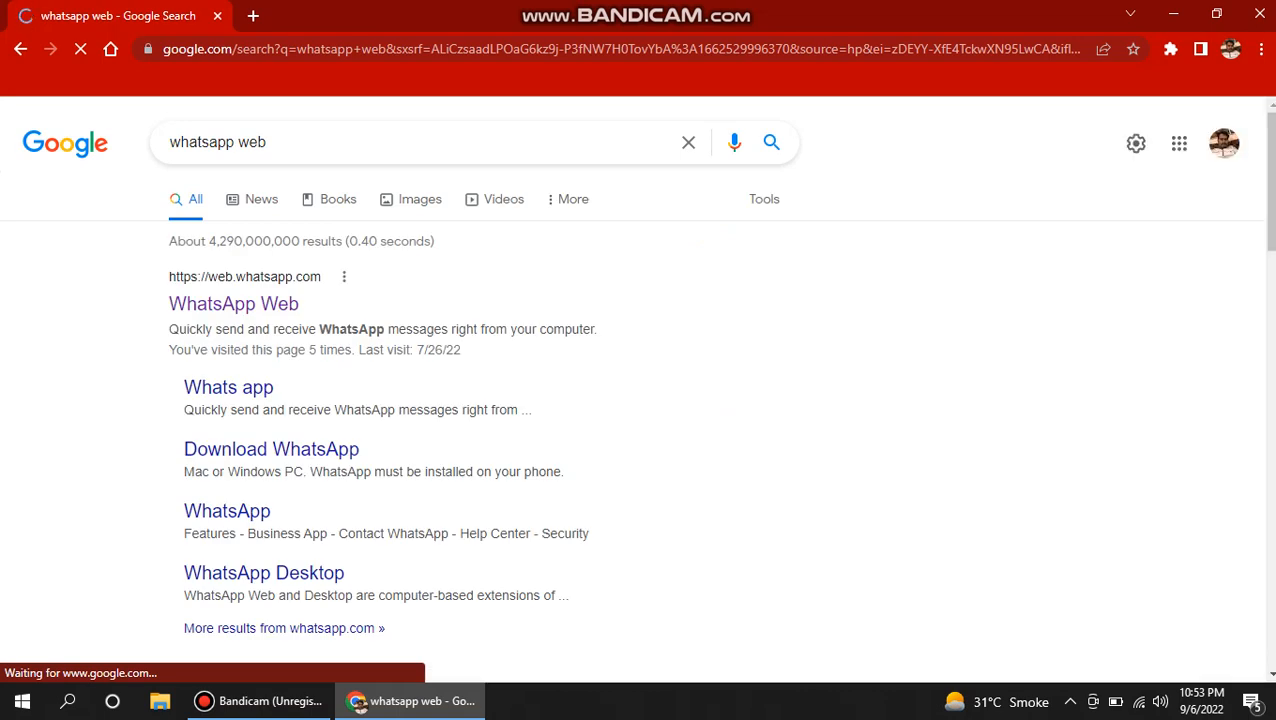
{"action": "left_click", "coordinate": [233, 303]}
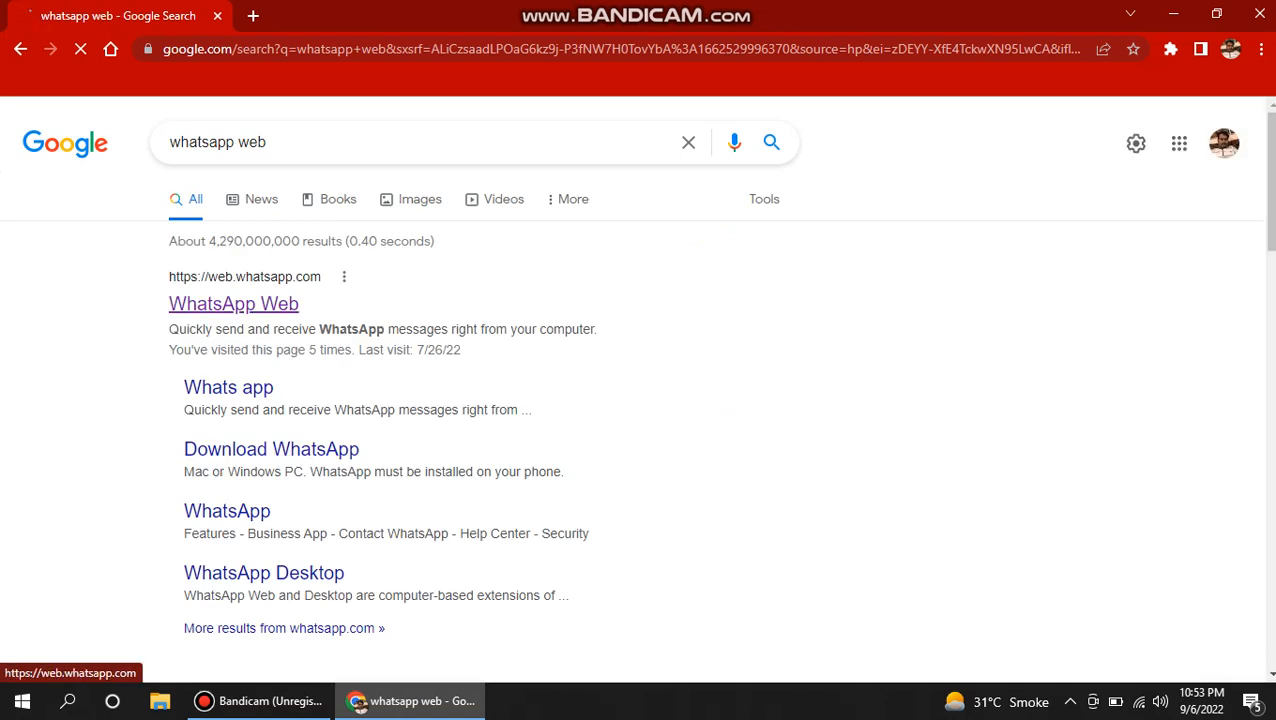
{"action": "left_click", "coordinate": [233, 303]}
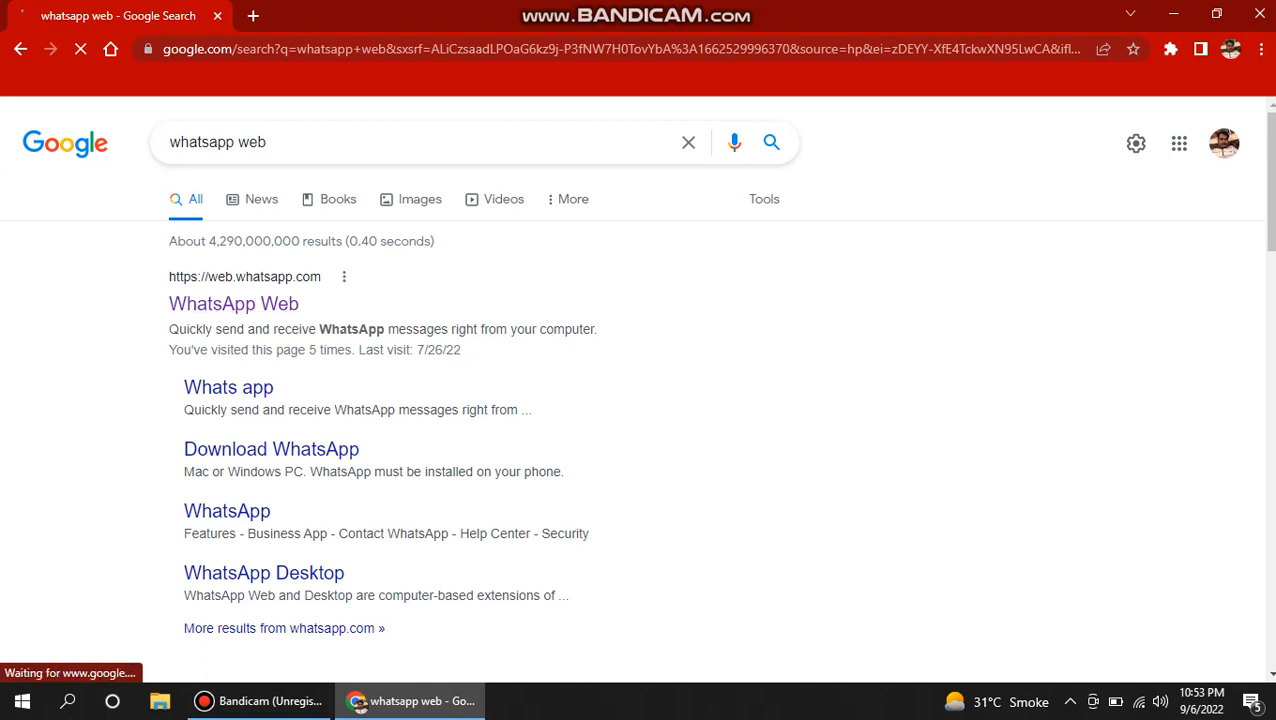
{"action": "left_click", "coordinate": [233, 303]}
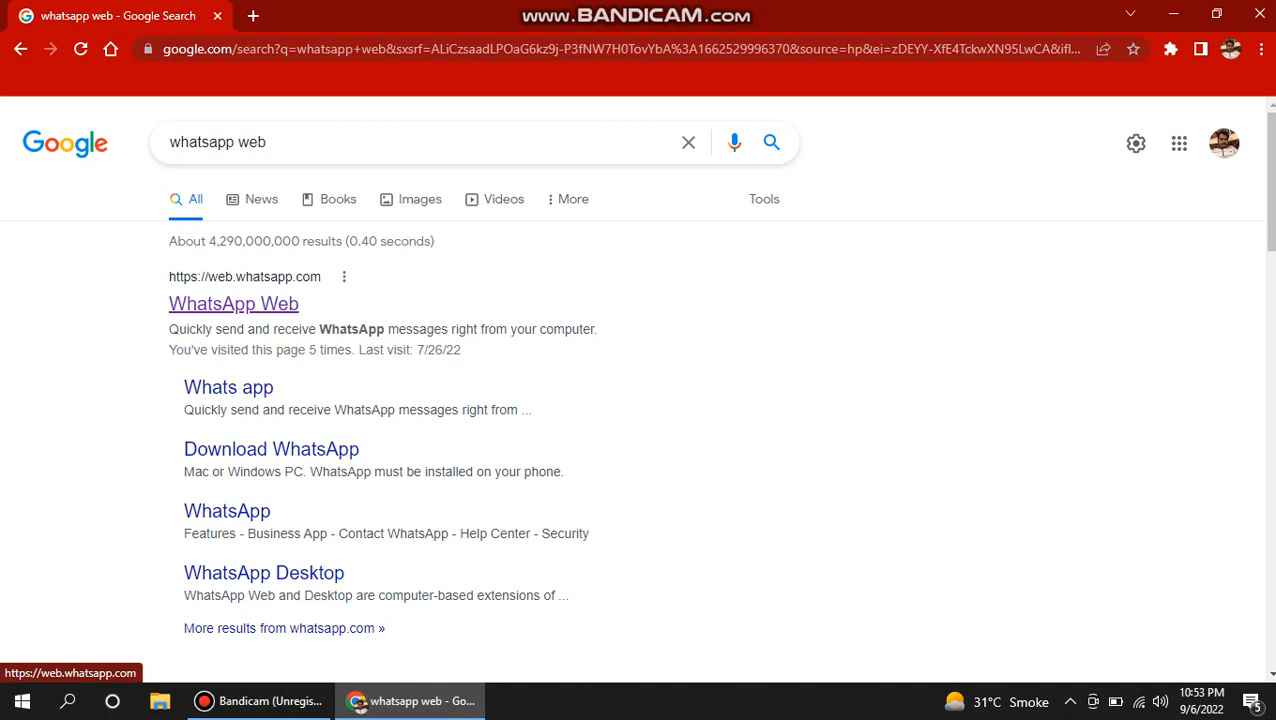
{"action": "left_click", "coordinate": [233, 303]}
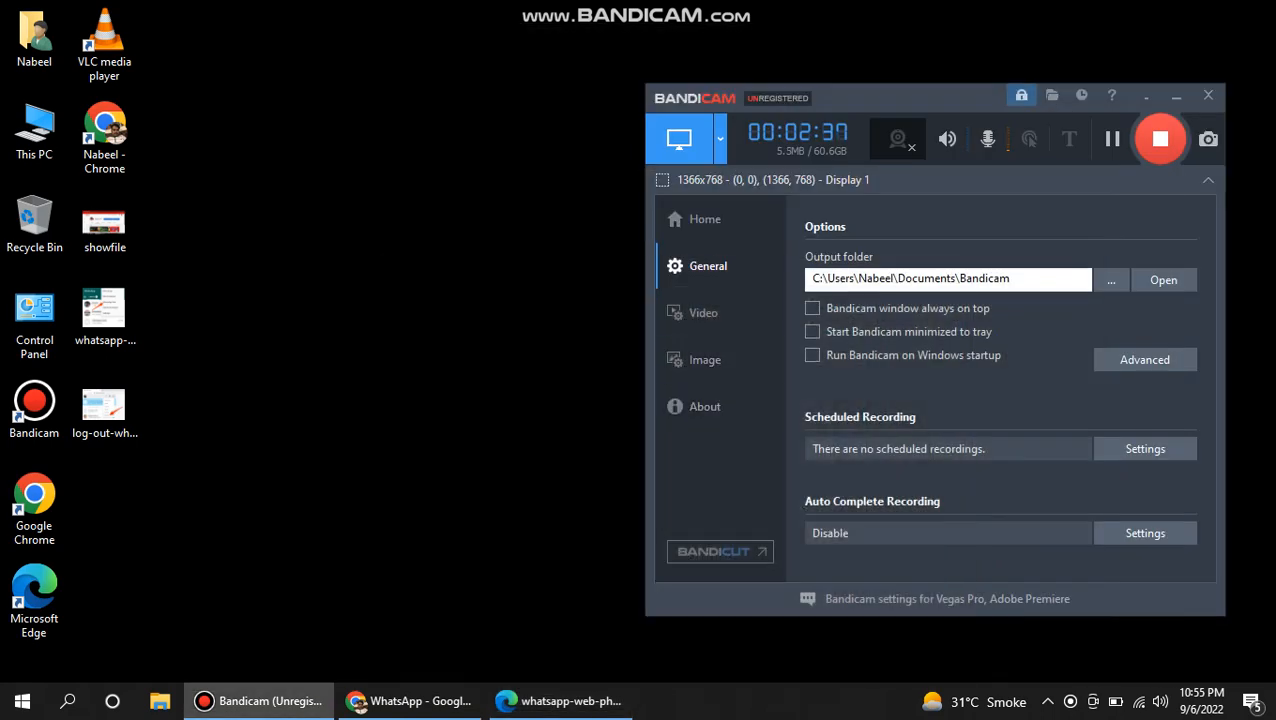
{"action": "left_click", "coordinate": [410, 700]}
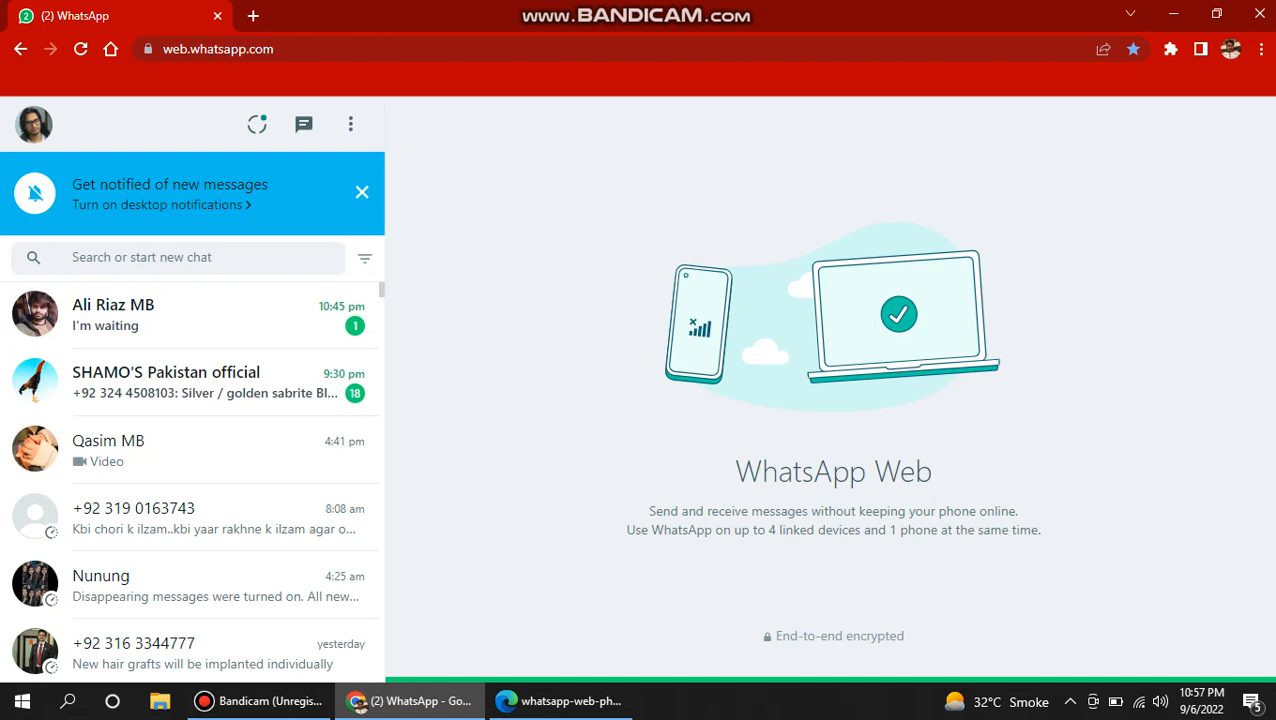
{"action": "mouse_move", "coordinate": [350, 123]}
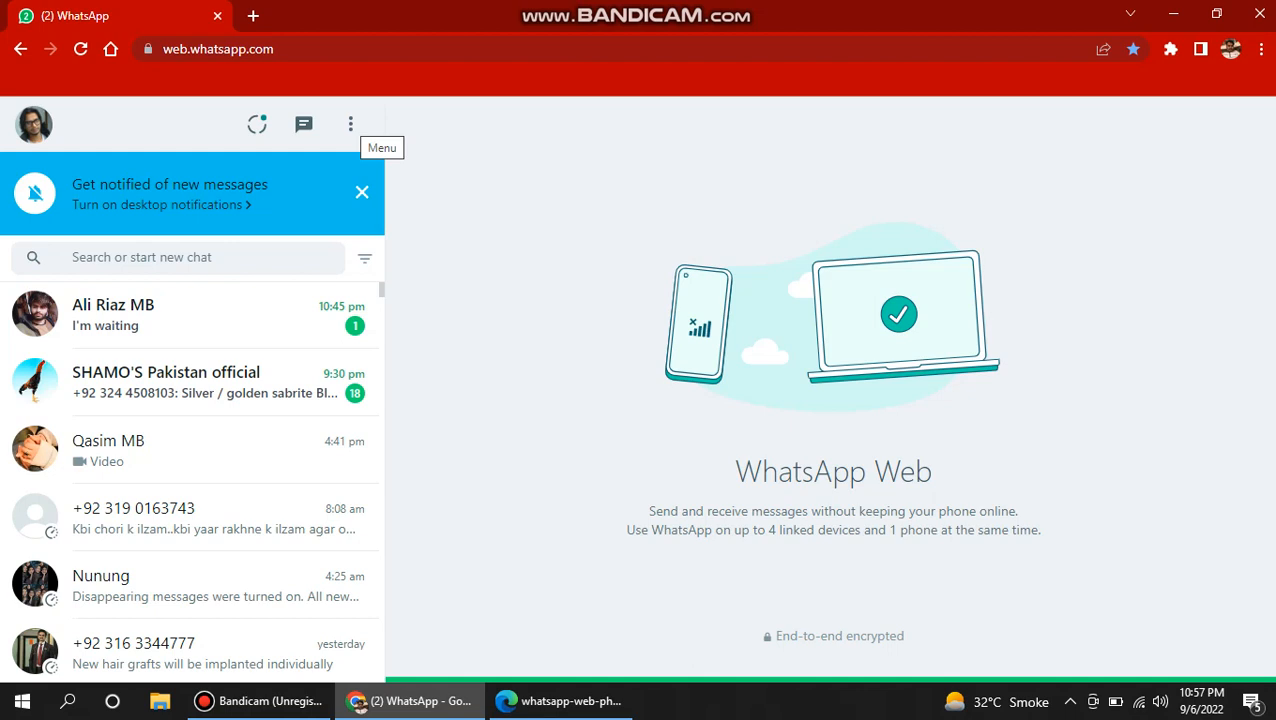
- Open WhatsApp Web's three-dot menu to reveal the Log out option
{"action": "left_click", "coordinate": [350, 123]}
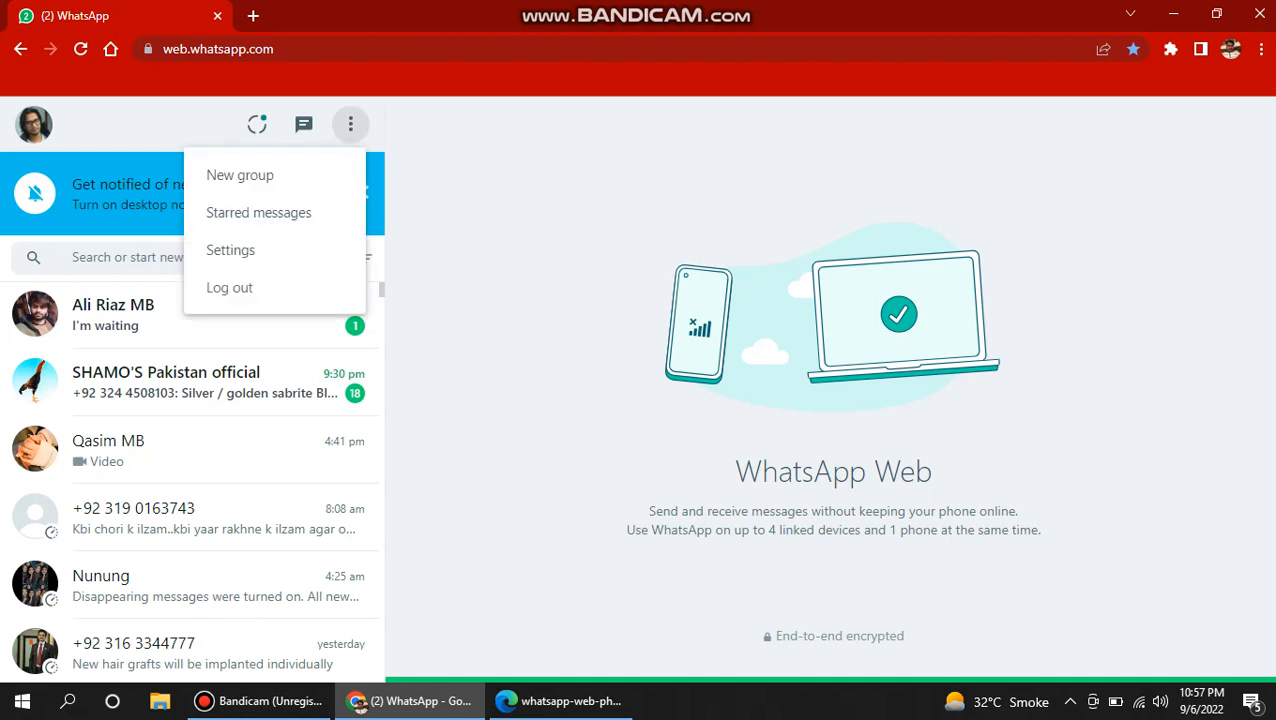
{"action": "mouse_move", "coordinate": [230, 250]}
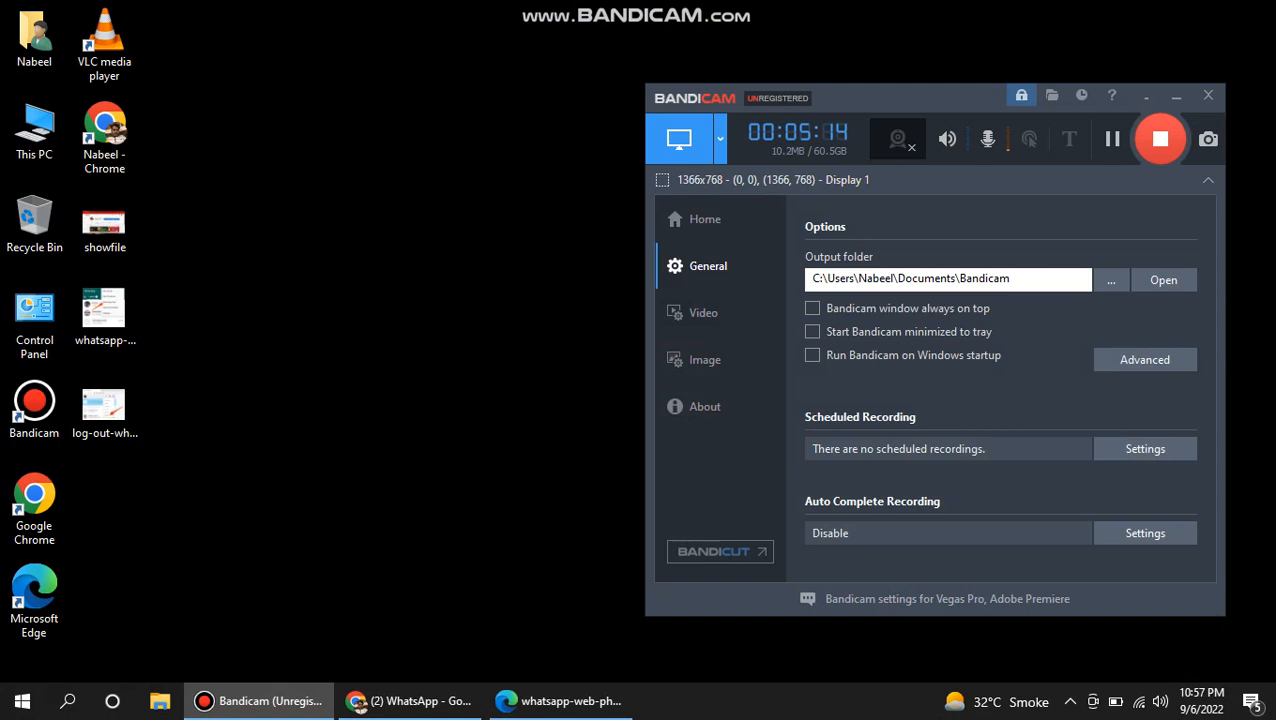
- Show the log-out-whatsapp-web.webp screenshot in Microsoft Edge
{"action": "left_click", "coordinate": [104, 410]}
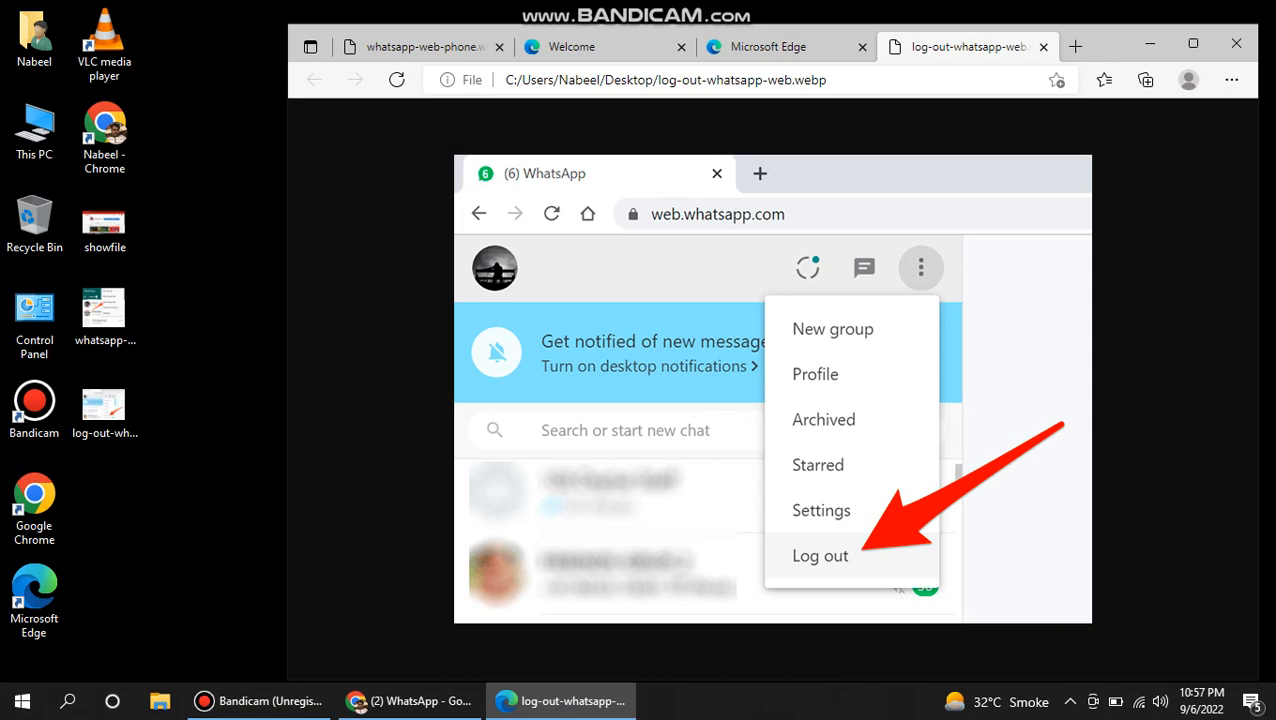
{"action": "mouse_move", "coordinate": [1236, 43]}
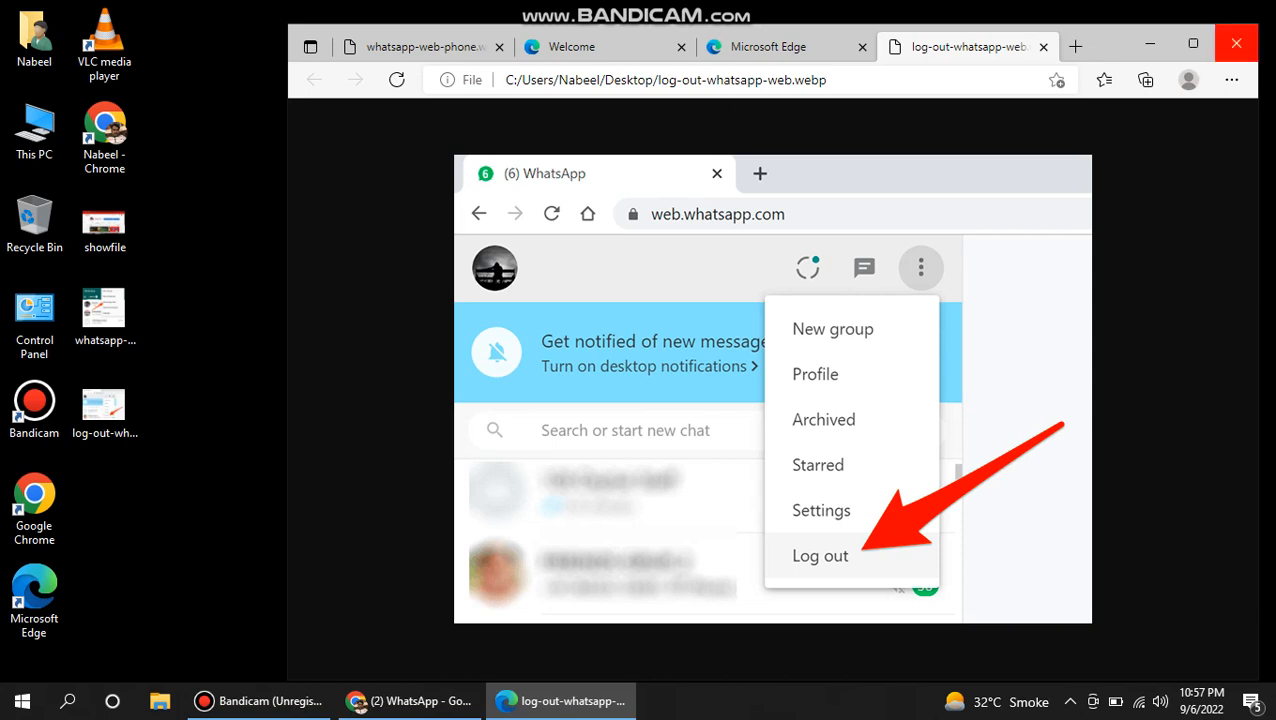